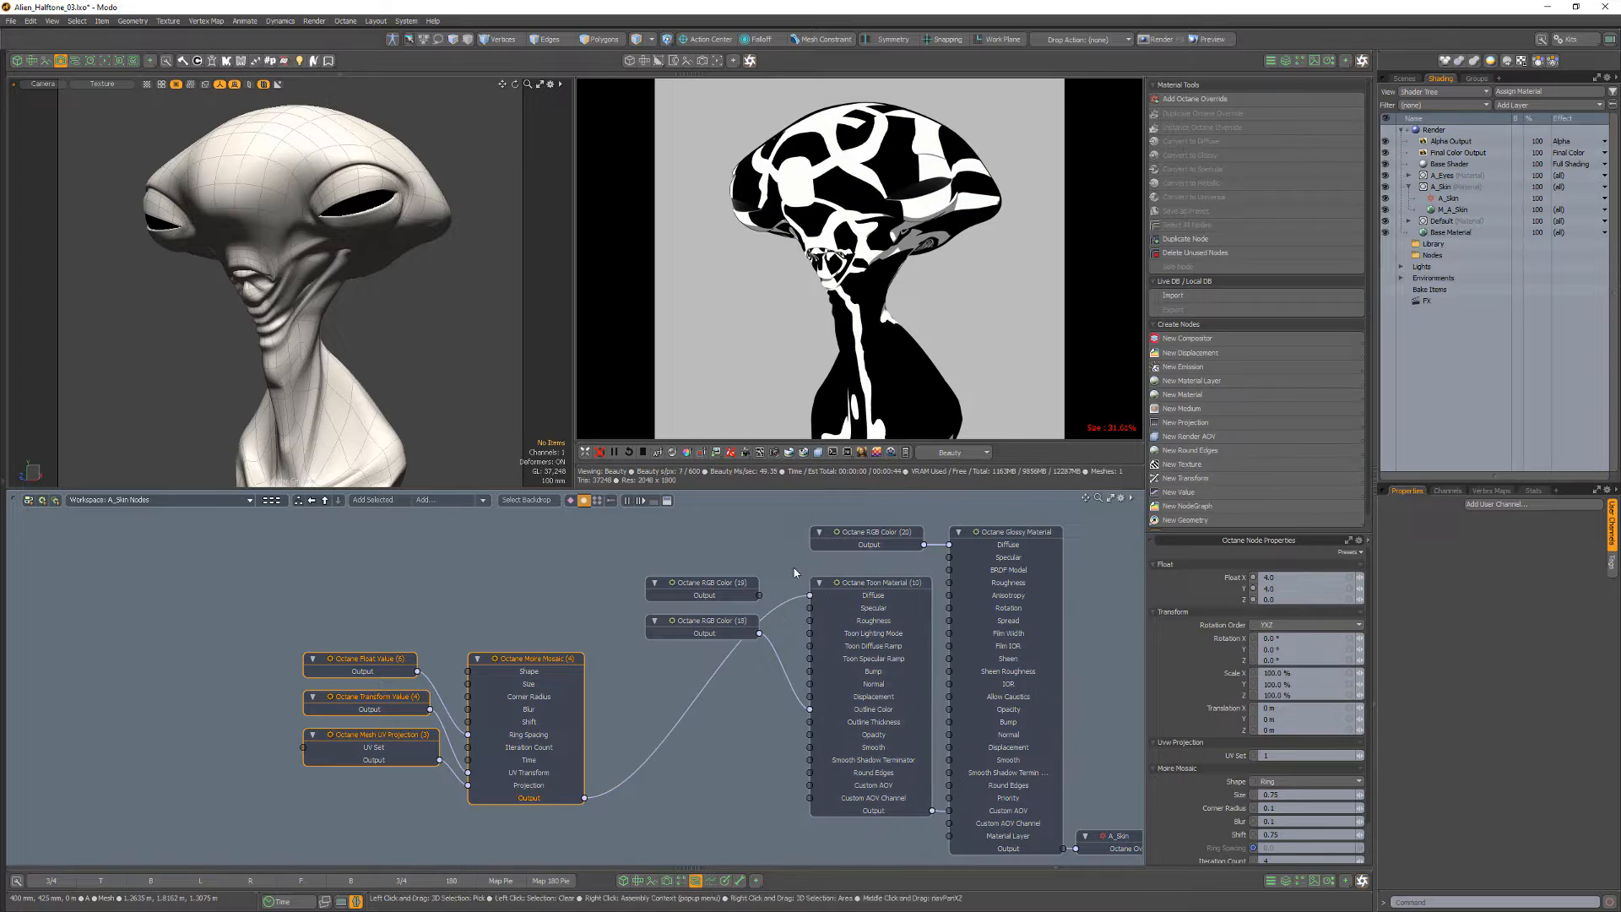
Connect a Sample Pos. To UV node to the Moire Mosaic Projection input.
left_click(1184, 422)
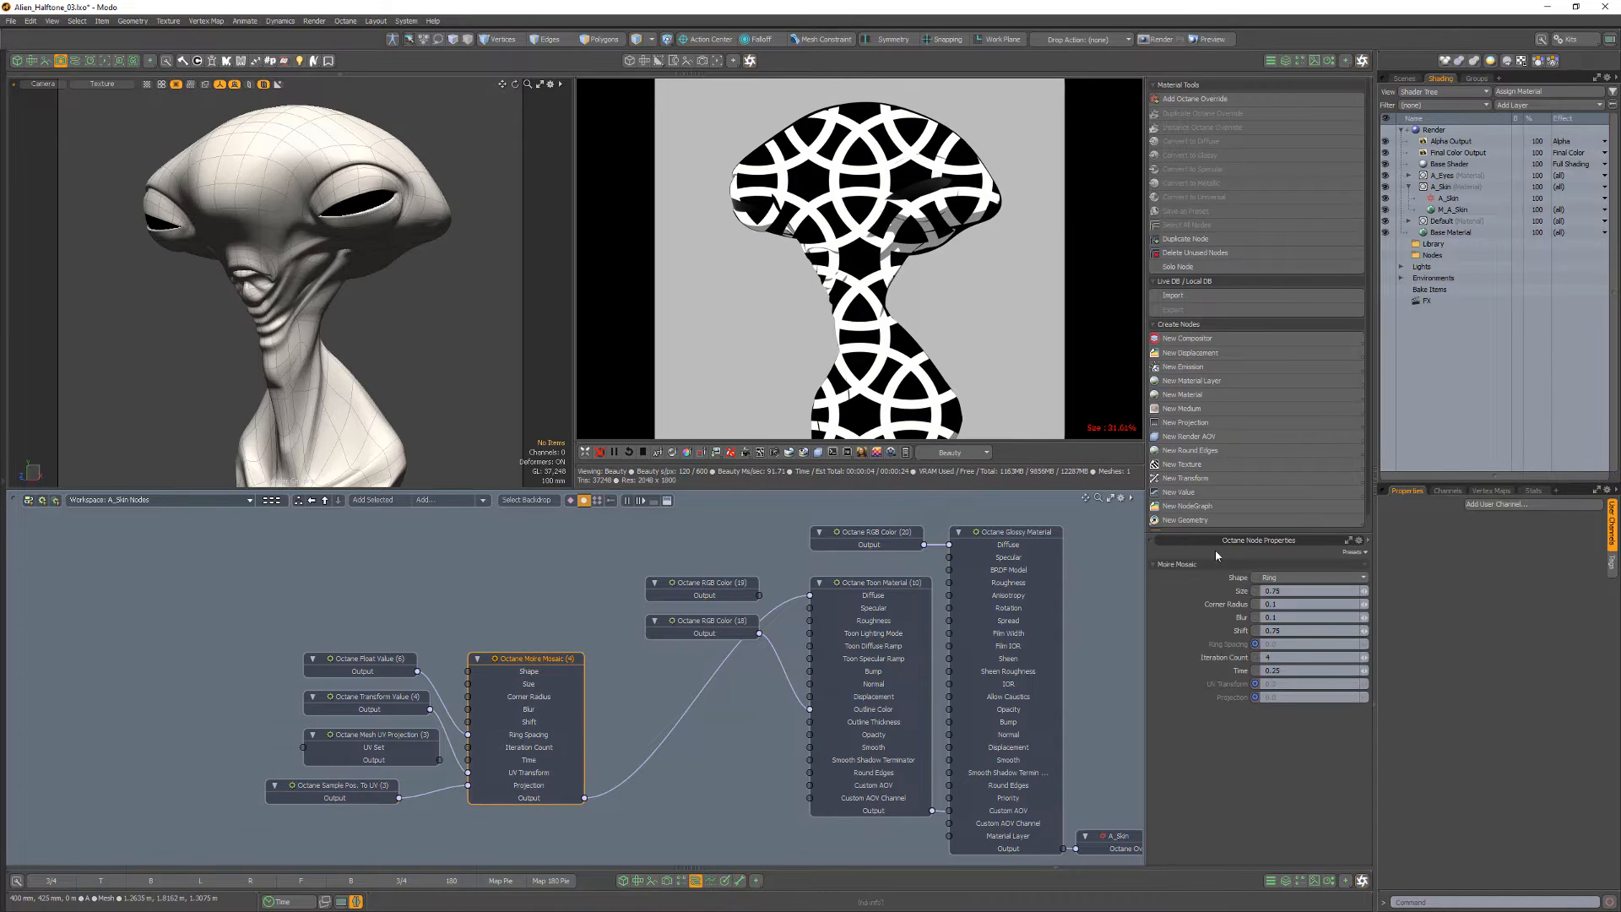
Set the Moire Mosaic shape to Circle with size 0.5 and shift 0.5.
left_click(1313, 577)
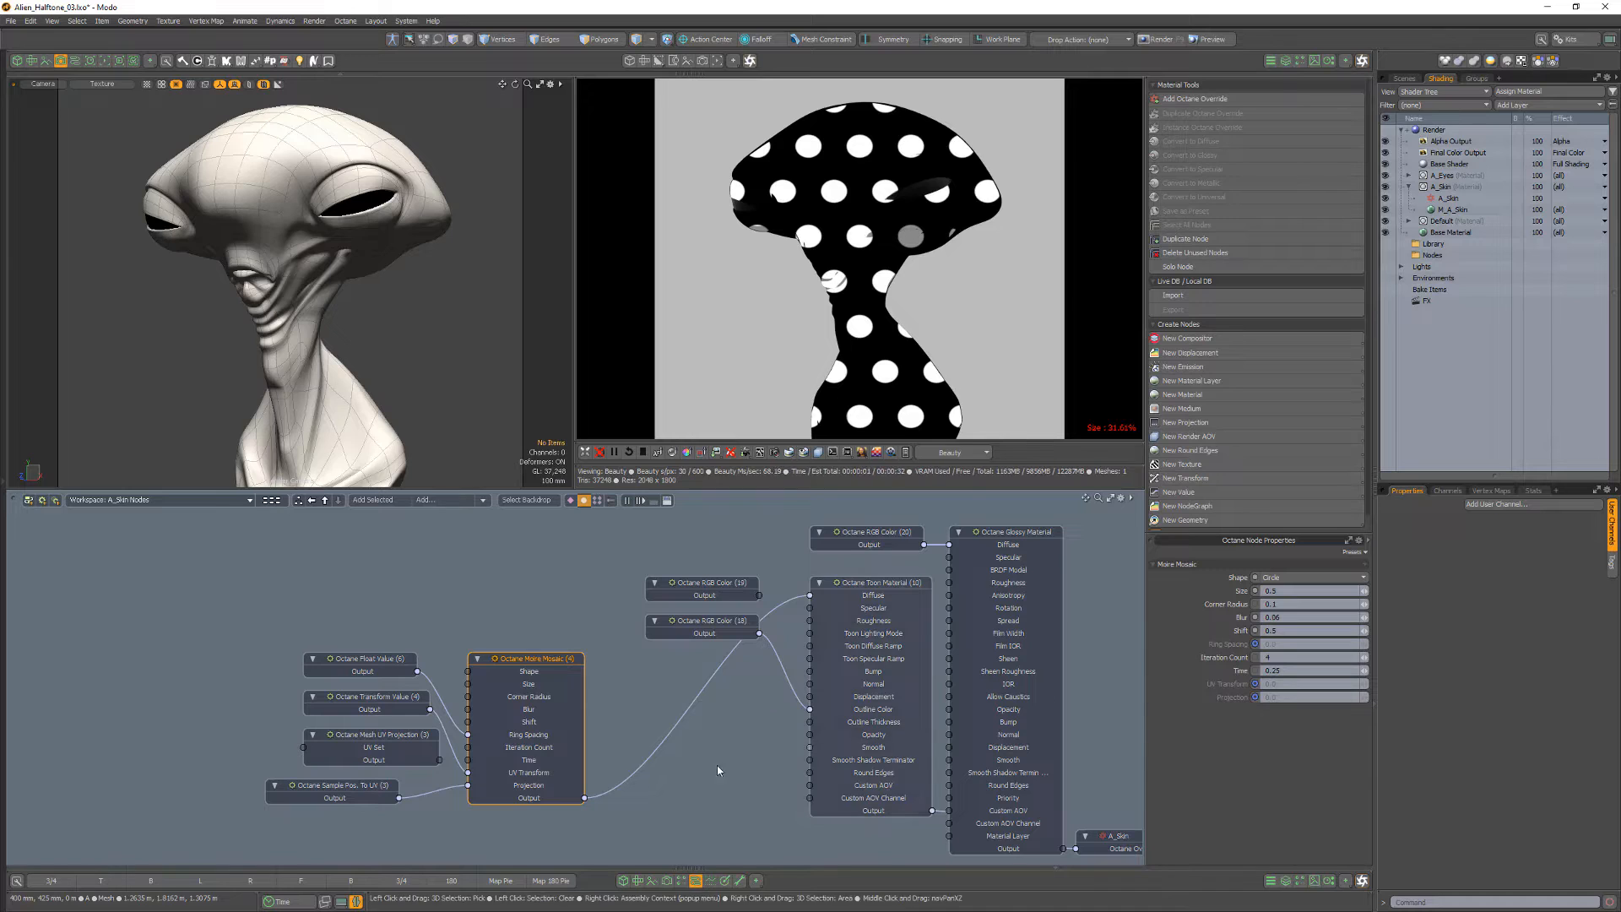
left_click(367, 696)
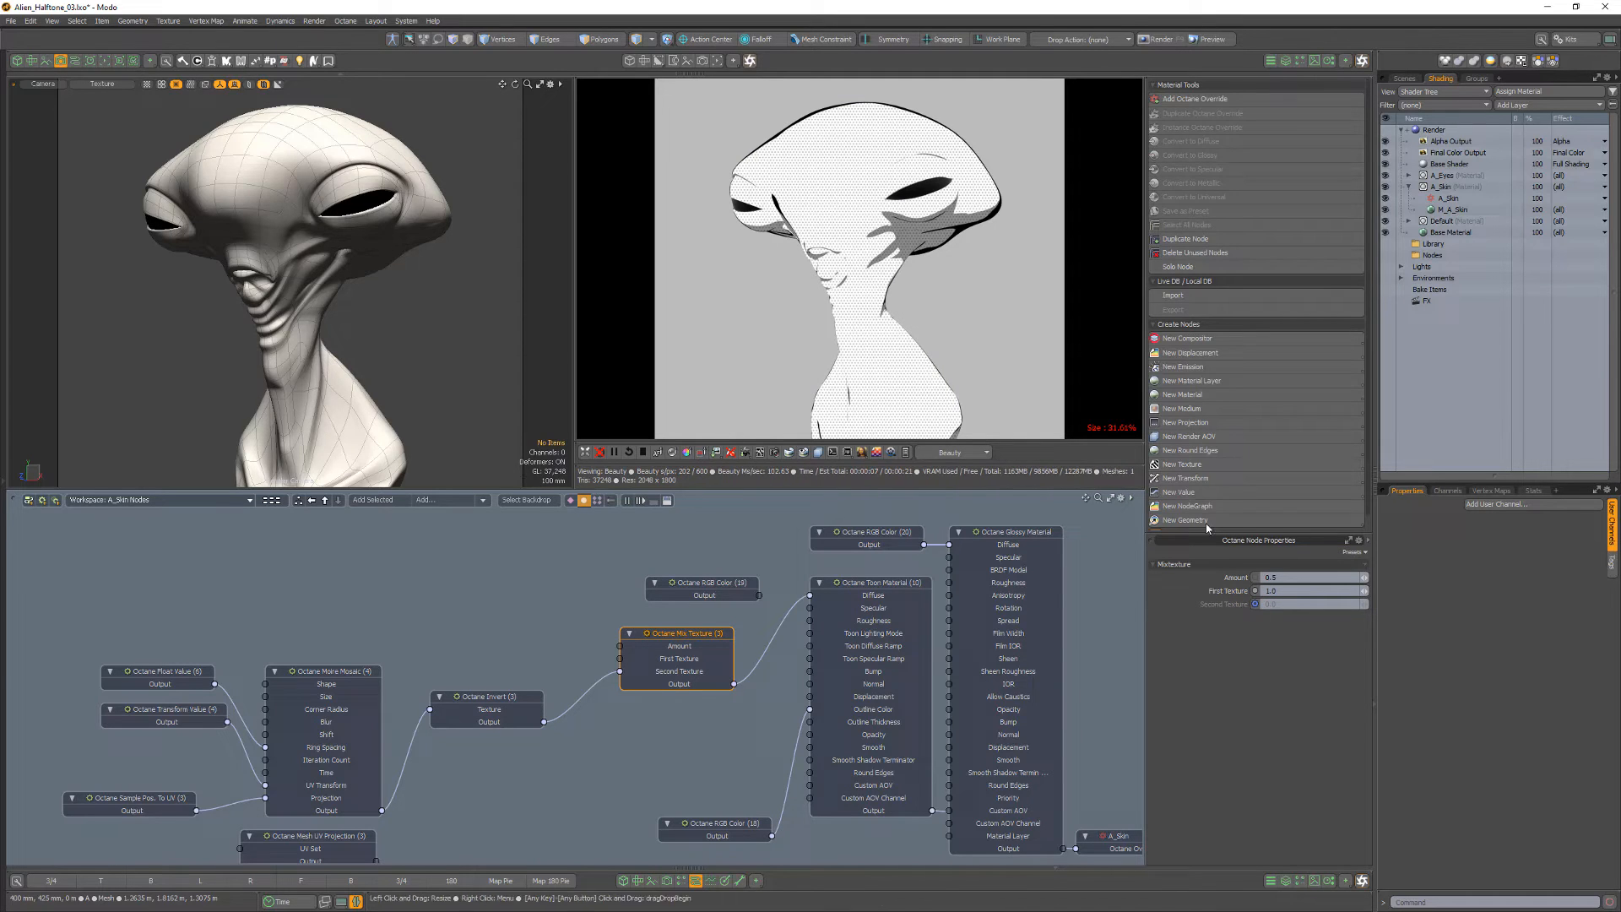
Route Moire Mosaic through Invert and Mix Texture nodes into the Toon Material.
left_click(602, 671)
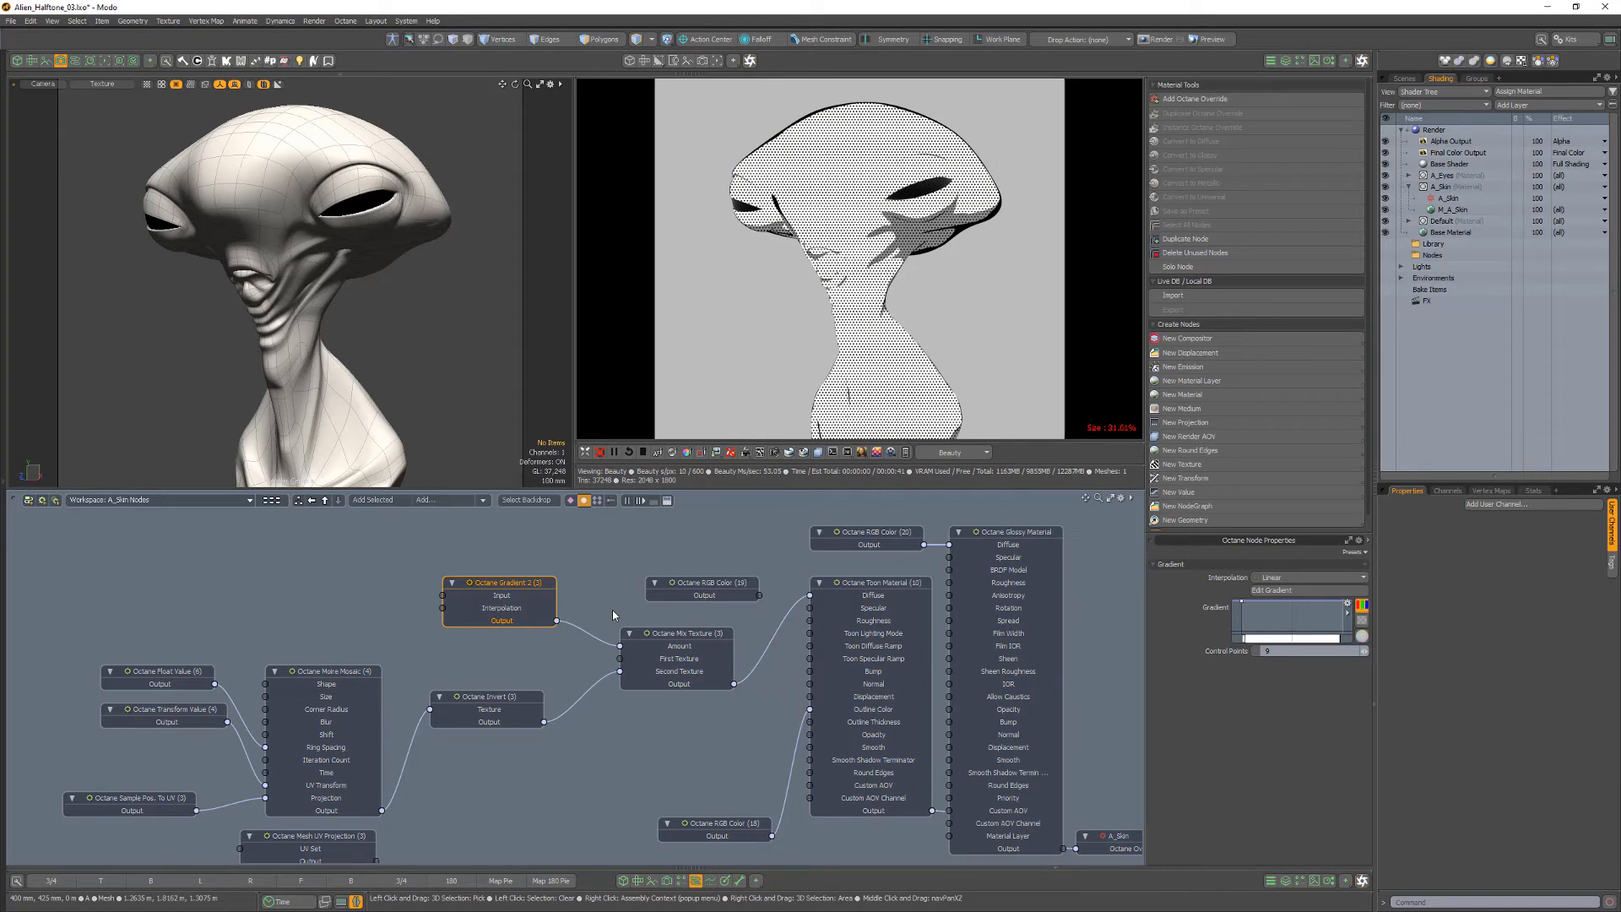
Connect a Gradient node's output to the Mix Texture Amount input.
left_click(1308, 577)
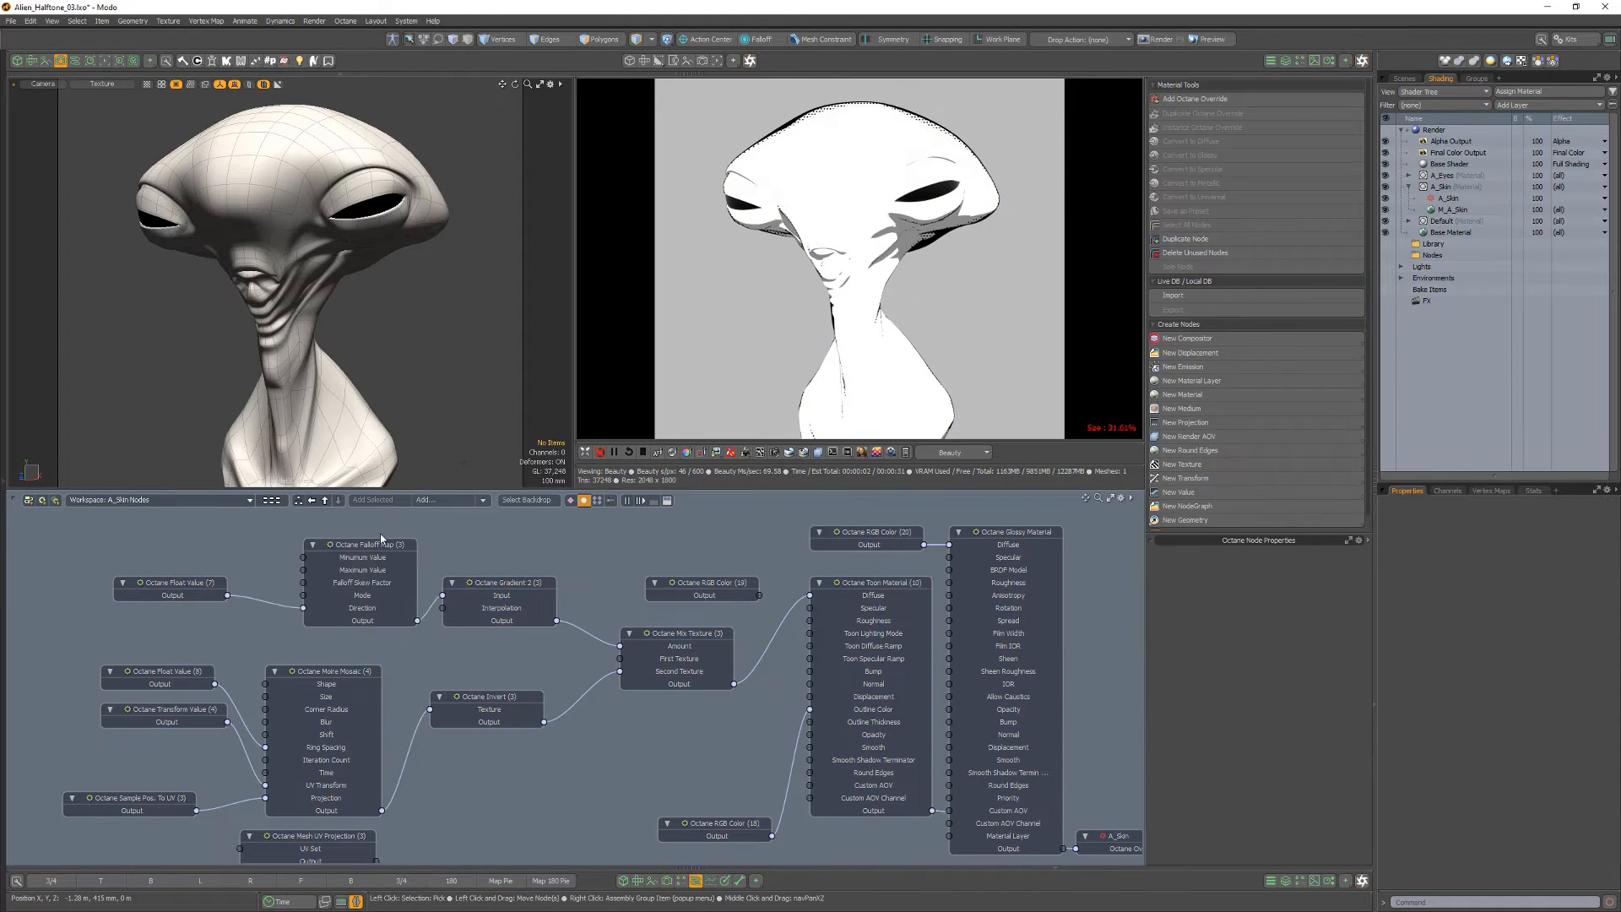
Select the Falloff Map node, set to Normal Vs. Eye Ray, to view its settings.
left_click(360, 531)
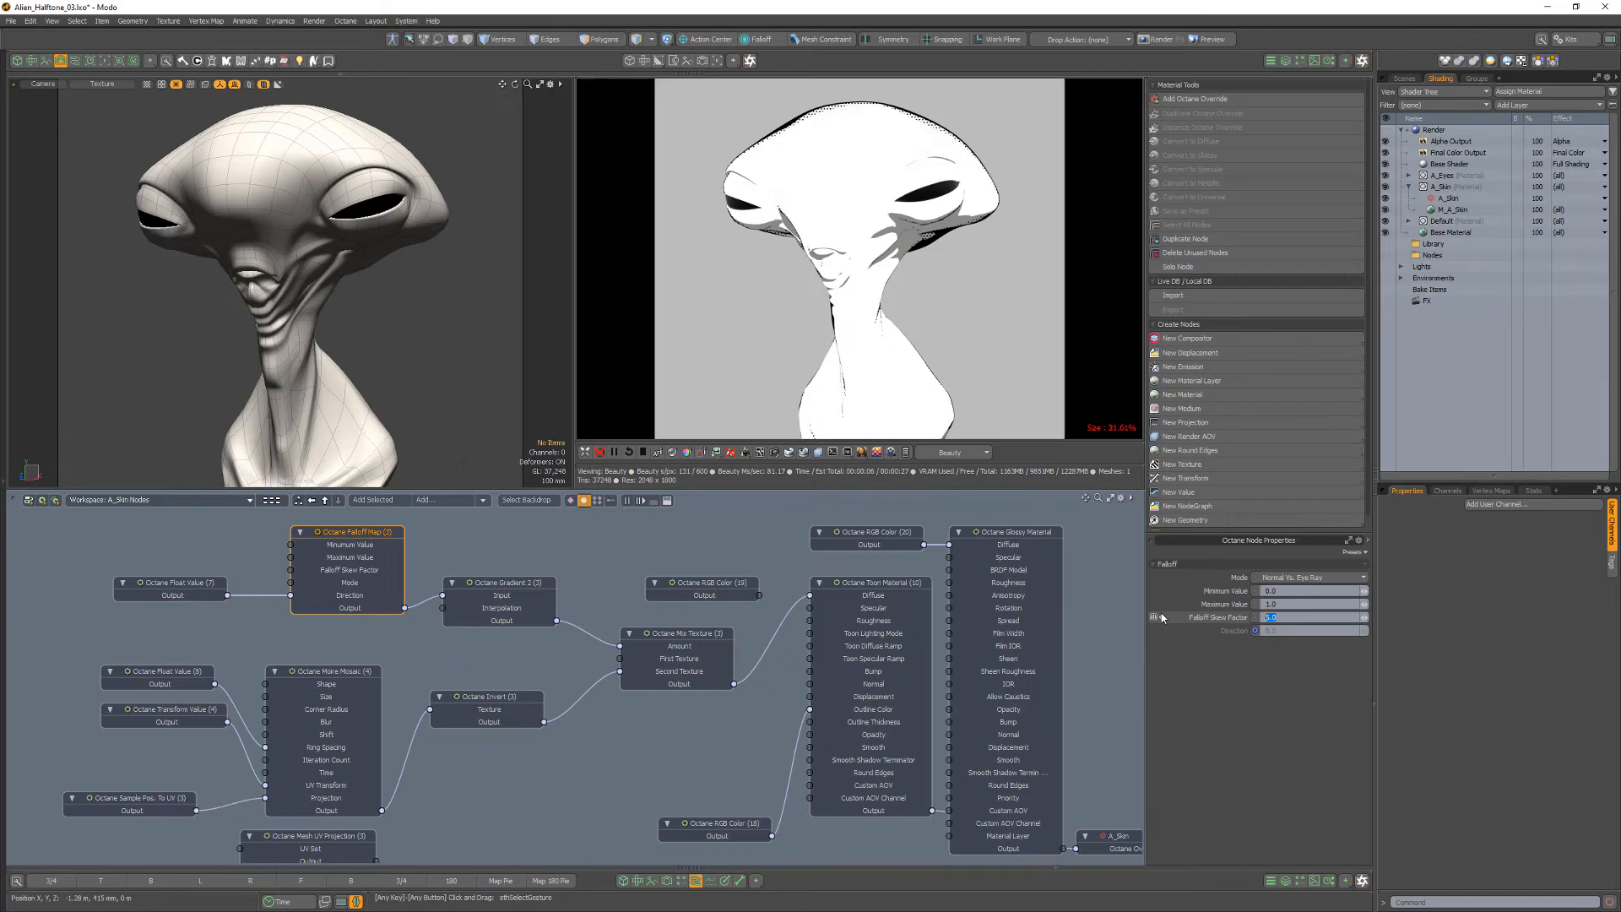